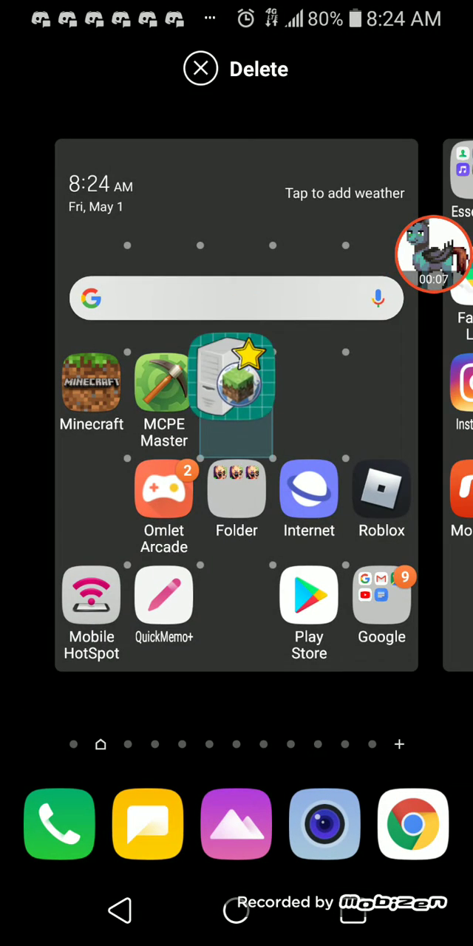
Step: Place the MineProxyDroid shortcut, then reach Play Store's home and its app search bar
{"action": "left_click", "coordinate": [200, 68]}
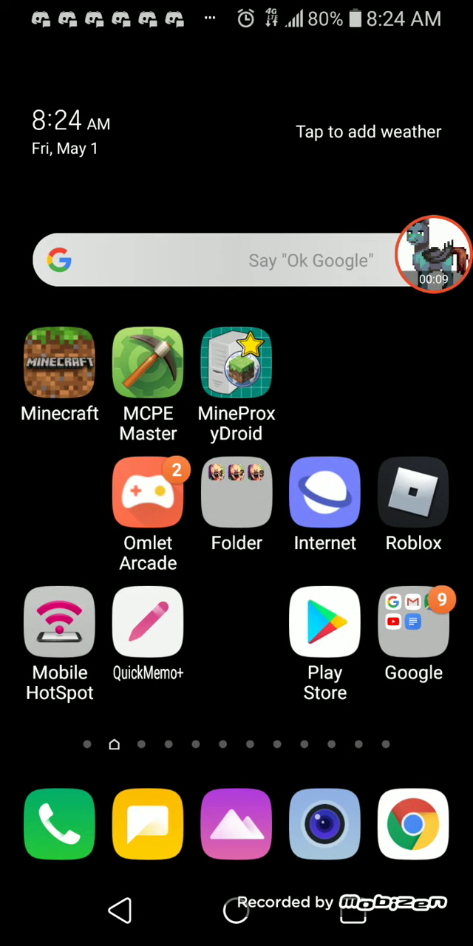
{"action": "left_click", "coordinate": [236, 363]}
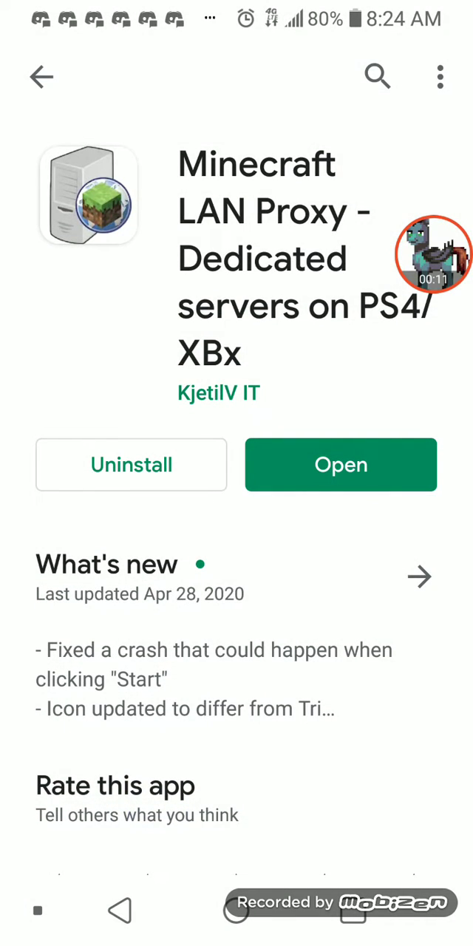
{"action": "left_click", "coordinate": [42, 77]}
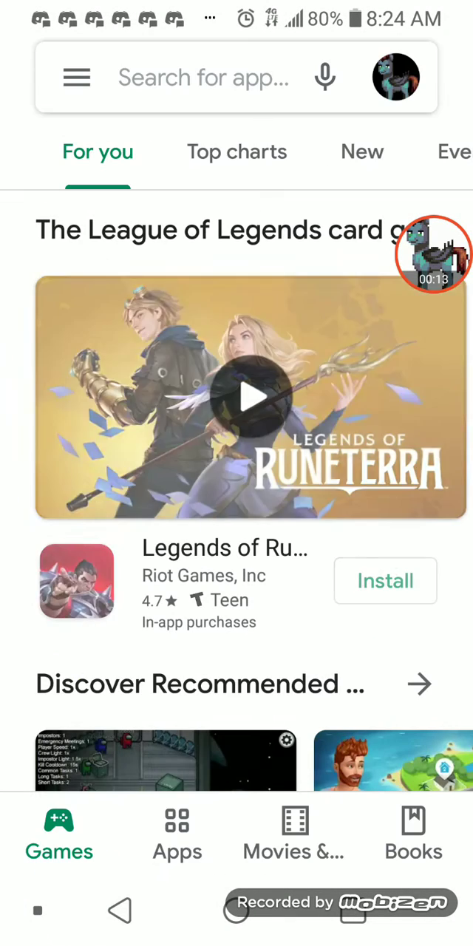
{"action": "left_click", "coordinate": [207, 77]}
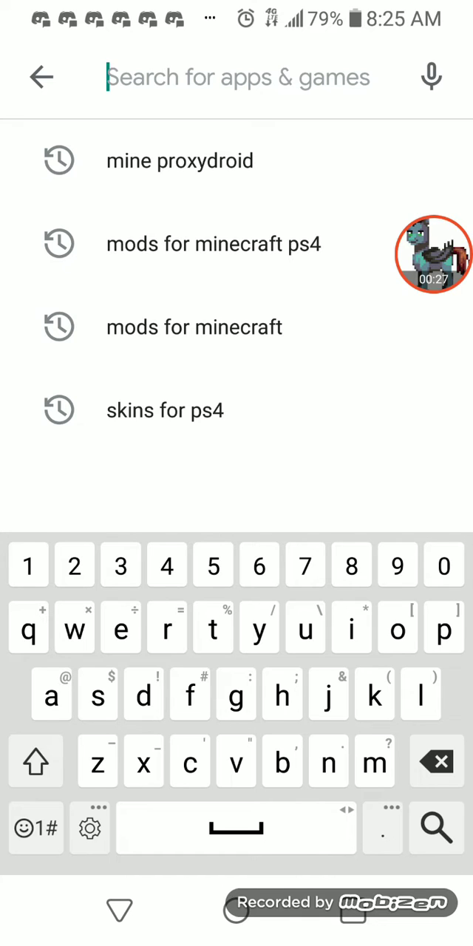
Step: Search 'mine', pick the 'minecraft lan proxy' suggestion and view the trial listing's details
{"action": "type", "text": "mine"}
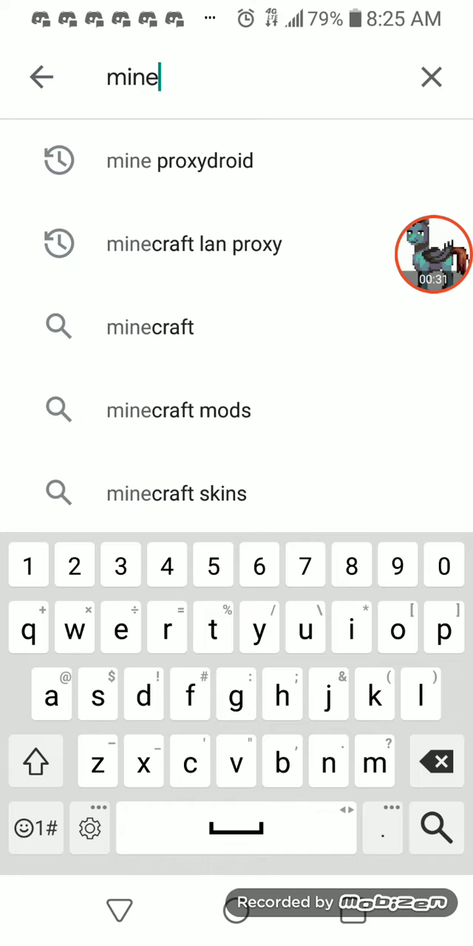
{"action": "left_click", "coordinate": [194, 243]}
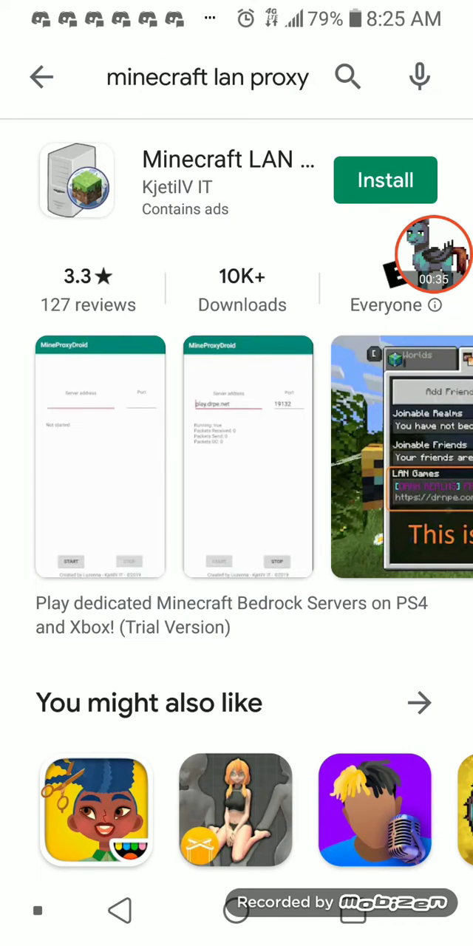
{"action": "left_click", "coordinate": [222, 159]}
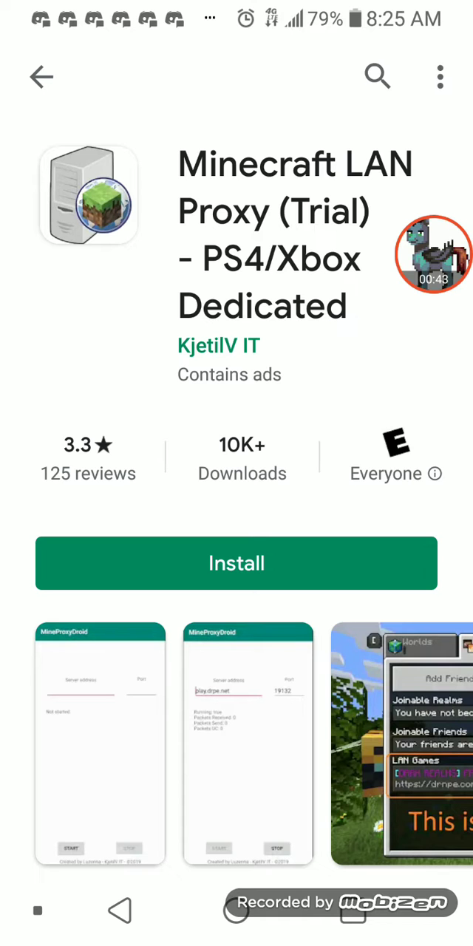
{"action": "scroll", "scroll_direction": "down", "scroll_amount": 3}
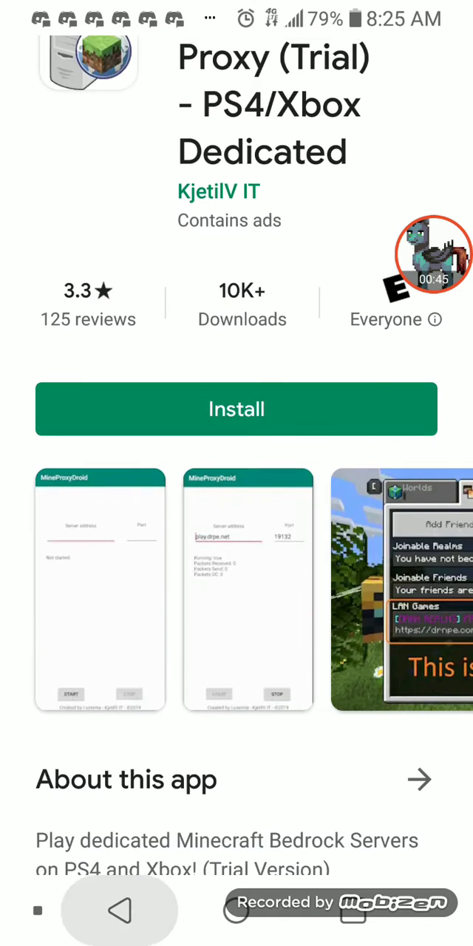
{"action": "scroll", "scroll_direction": "down", "scroll_amount": 3}
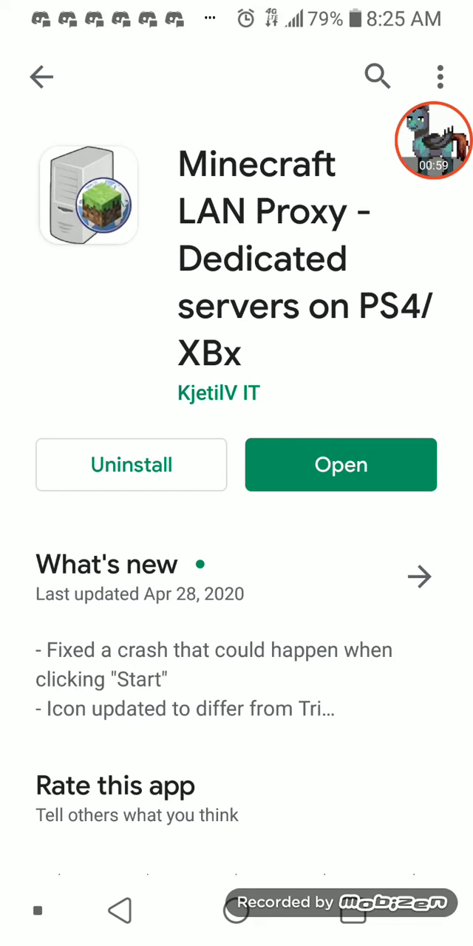
Step: Launch MineProxyDroid showing server address play.lbsg.net, then switch to Chrome
{"action": "left_click", "coordinate": [341, 464]}
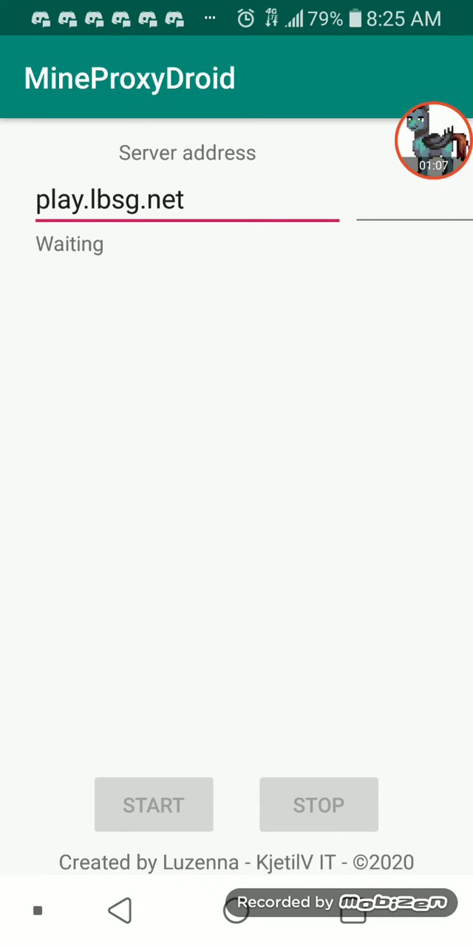
{"action": "left_click", "coordinate": [185, 199]}
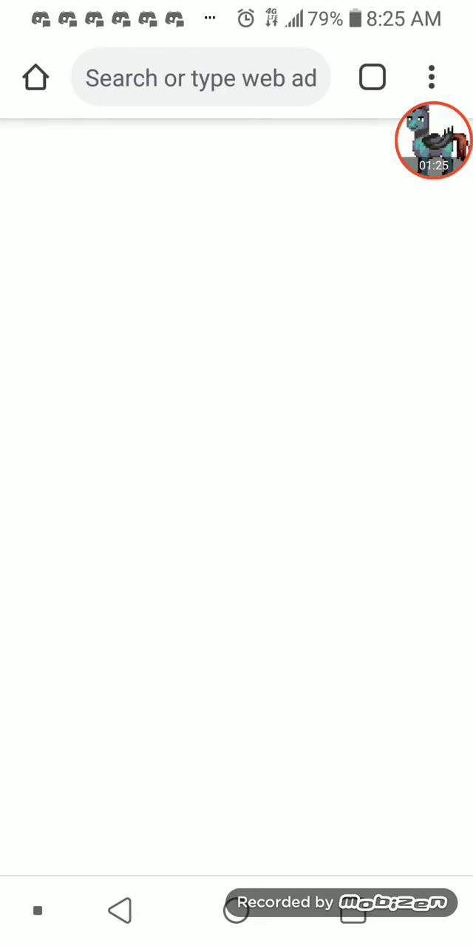
Step: Search Google for 'minecraft bedrock life boat server' to list featured server addresses
{"action": "left_click", "coordinate": [200, 78]}
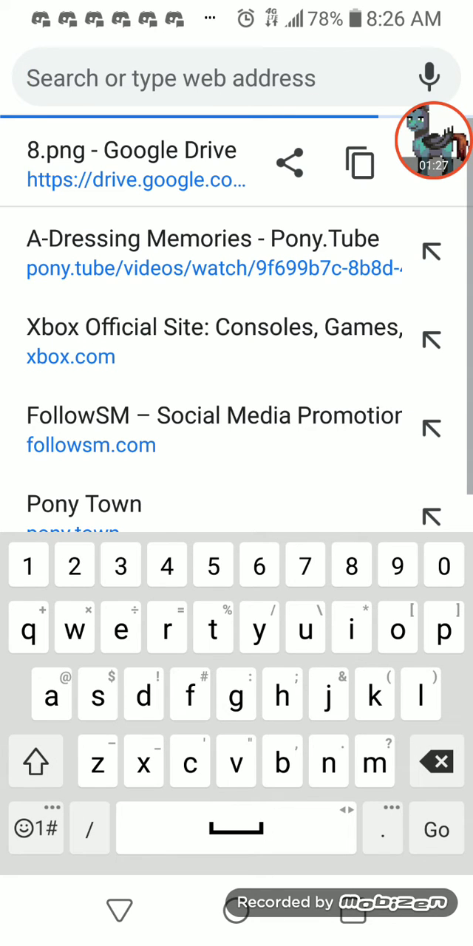
{"action": "type", "text": "minecraft bedrock life boat server"}
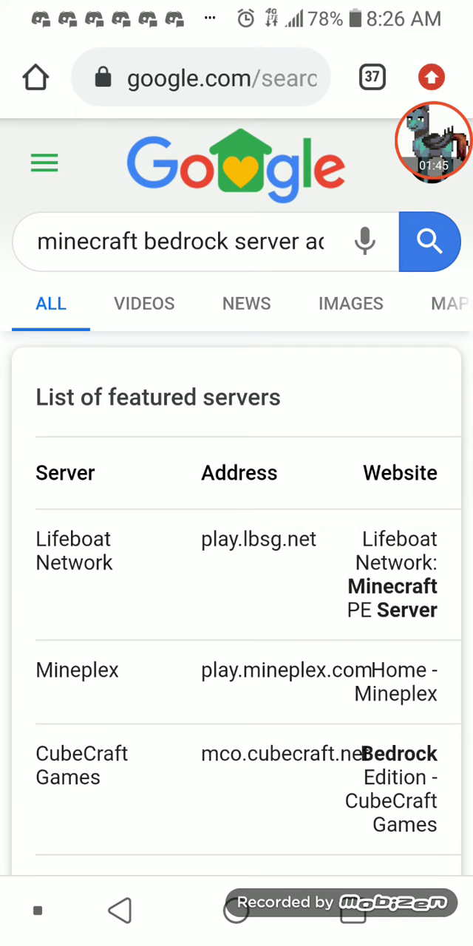
{"action": "scroll", "scroll_direction": "down", "scroll_amount": 3}
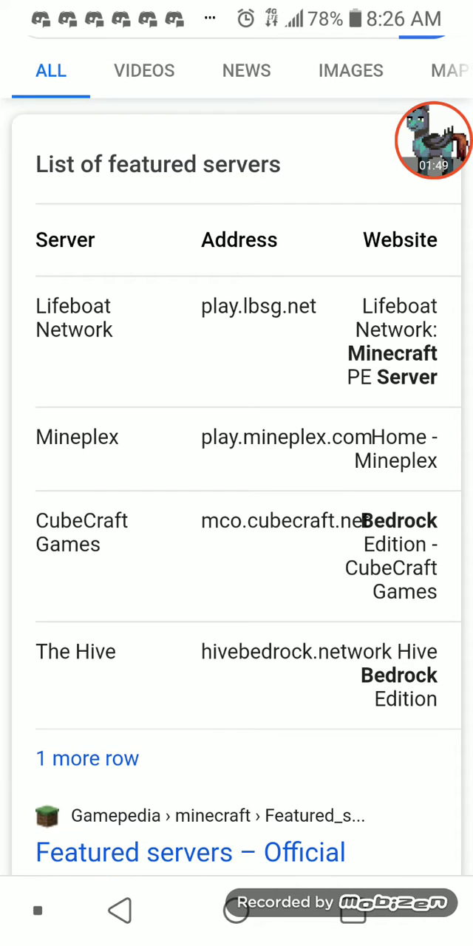
{"action": "scroll", "scroll_direction": "down", "scroll_amount": 3}
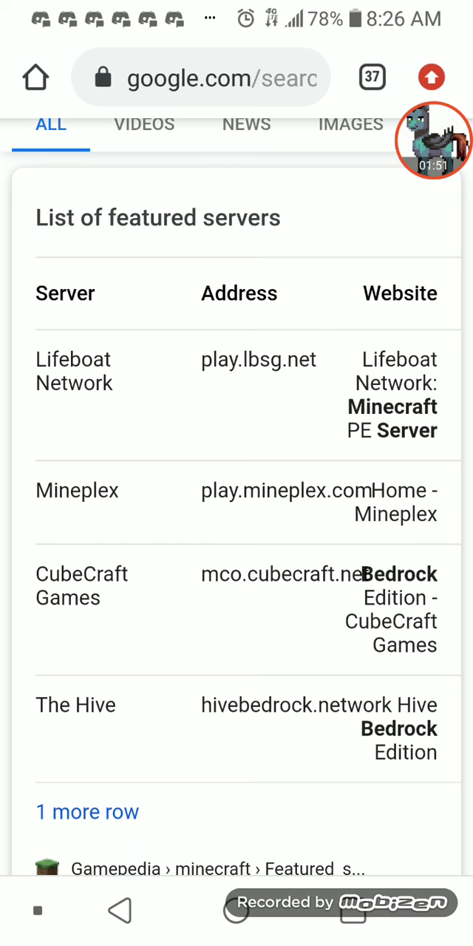
{"action": "scroll", "scroll_direction": "down", "scroll_amount": 3}
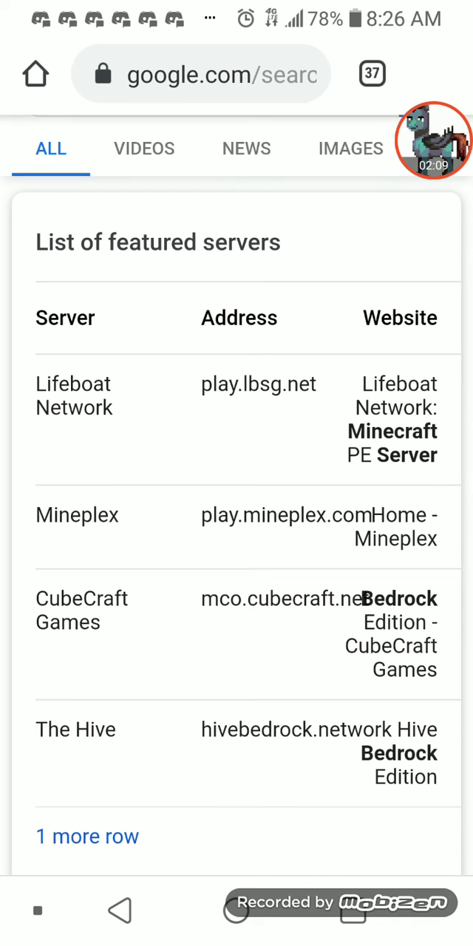
{"action": "scroll", "scroll_direction": "up", "scroll_amount": 3}
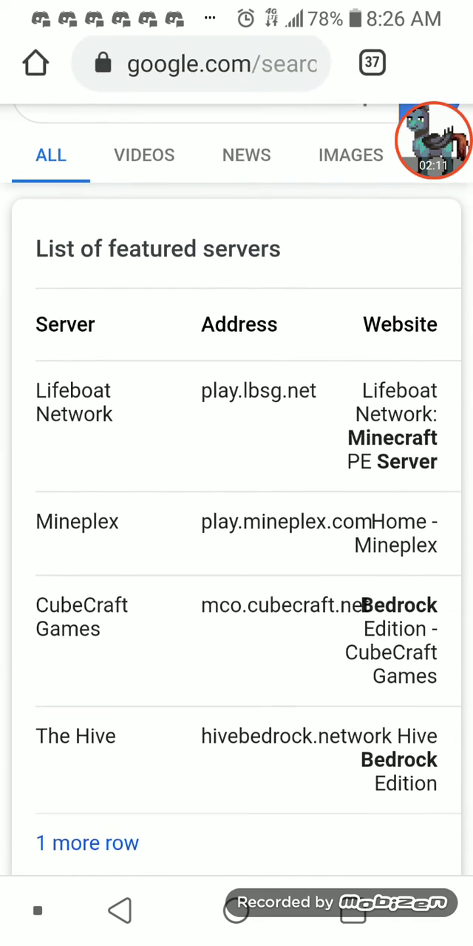
{"action": "scroll", "scroll_direction": "up", "scroll_amount": 3}
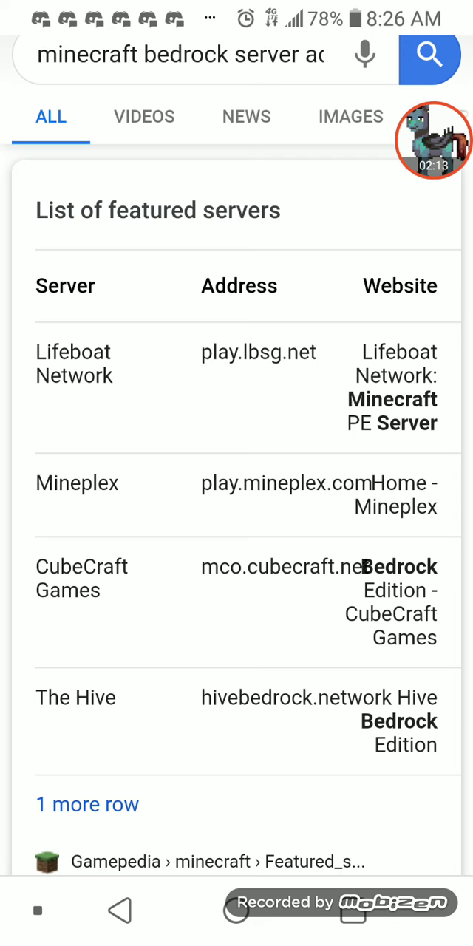